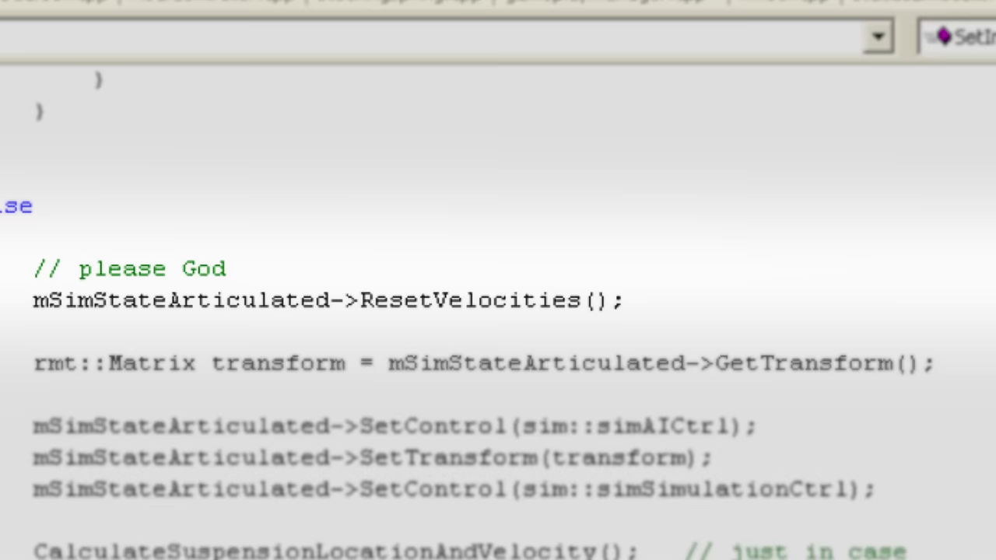
pyautogui.scroll(-3)
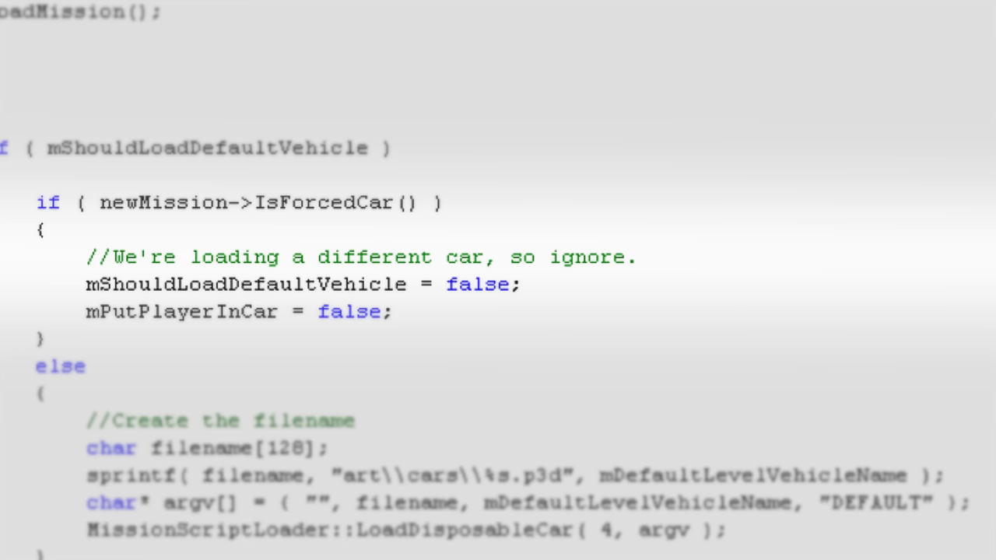
pyautogui.scroll(-3)
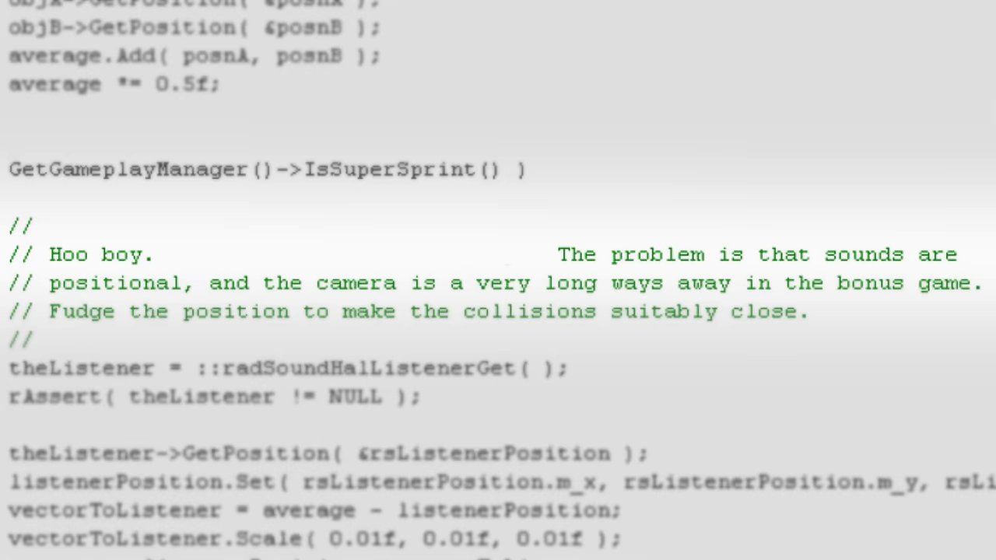
pyautogui.scroll(-3)
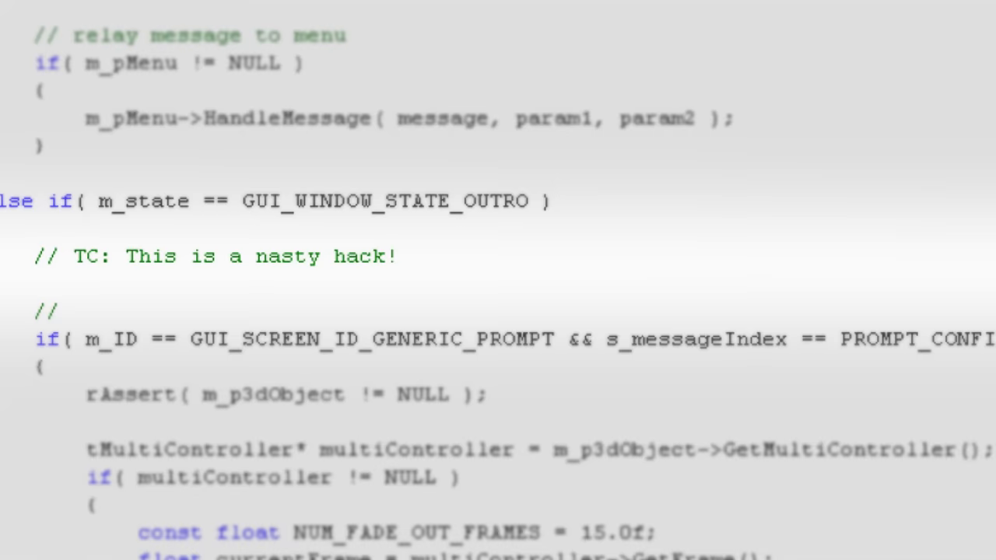
pyautogui.write('GOD, please forgive me,')
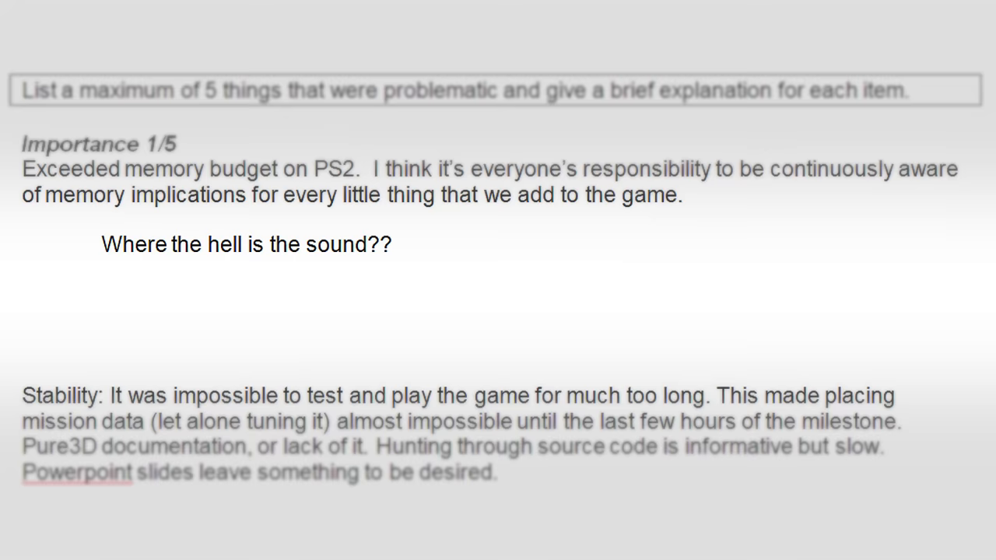
pyautogui.write('Everything else in the game is at a pretty good stage for this late in the project except sound.')
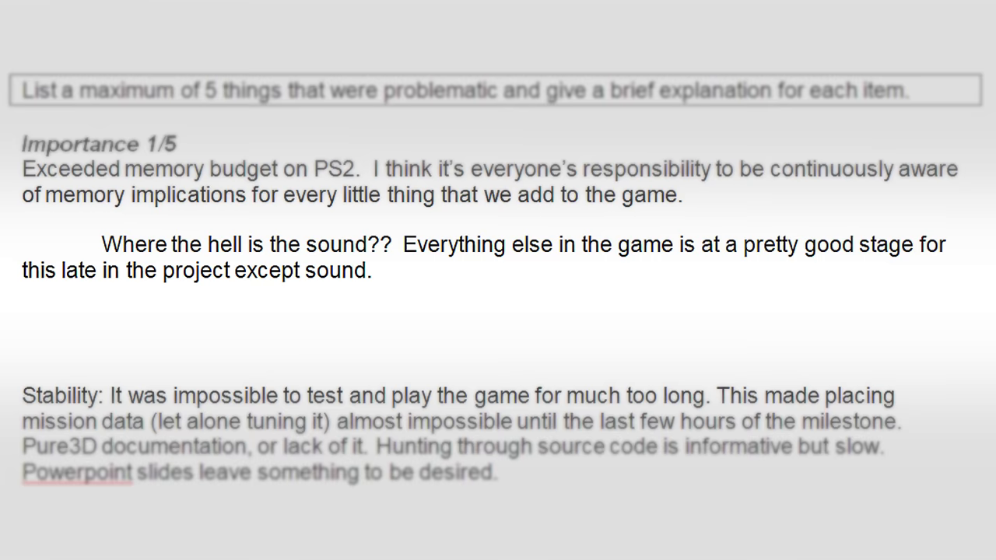
pyautogui.write("Fox can't be the sole reason for the lack of sound art.")
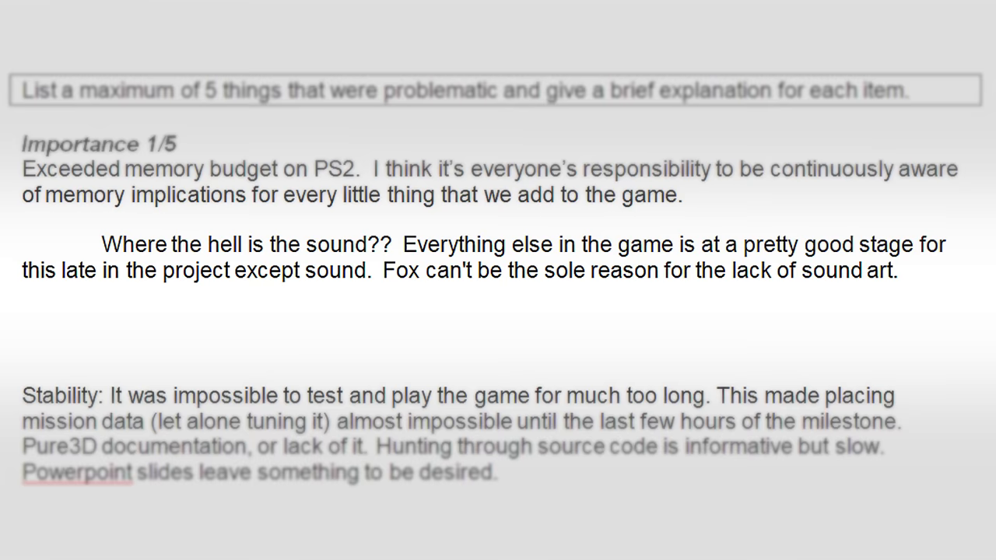
pyautogui.write("This situation is unacceptable.  The car sounds are the ones from the original road rage tests (shouldn't this be complete by now?)")
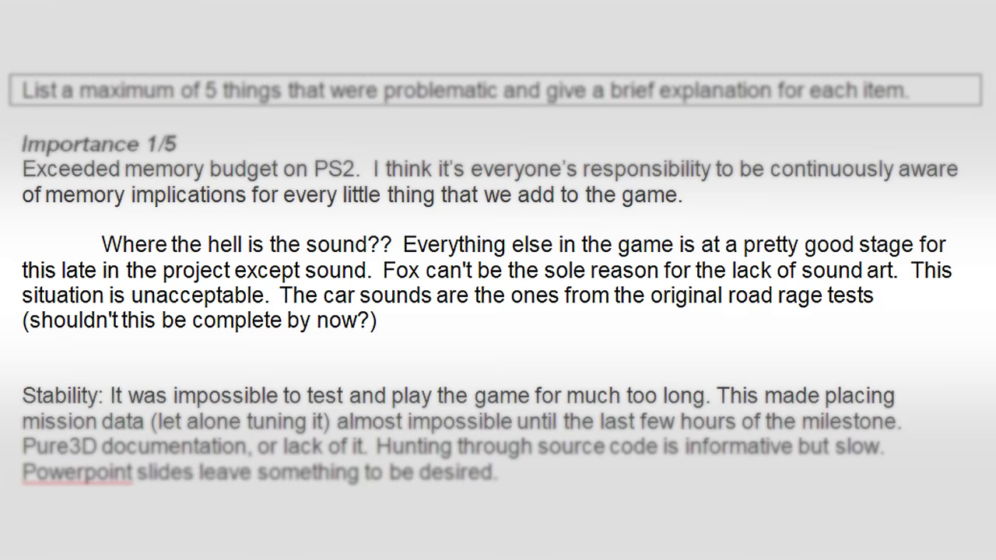
pyautogui.scroll(-3)
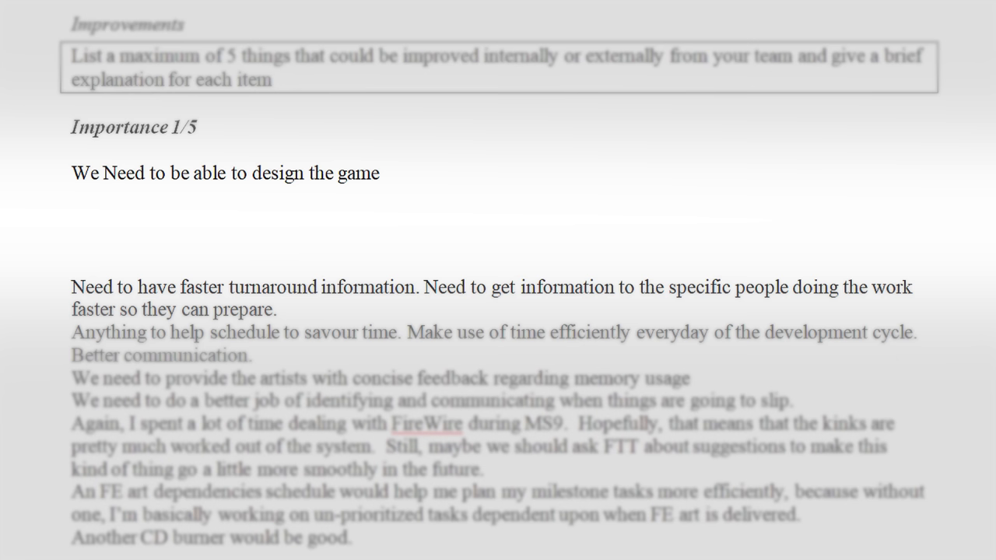
pyautogui.write('Not the Fox writers. Not the Fox producers. We have an extremely skilled team and a very challenging goal:')
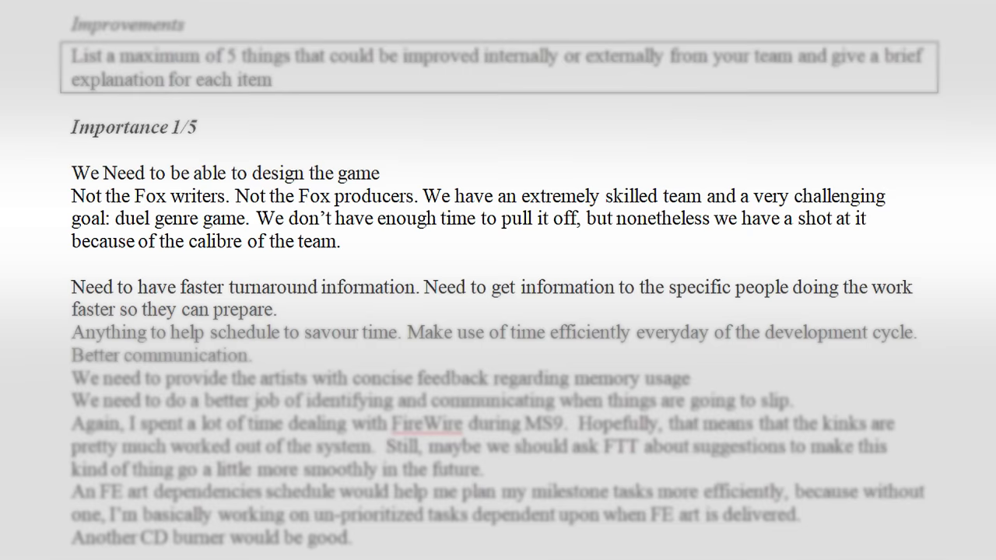
pyautogui.write('However, if we succumb to feature creep under pressure from fox we will fail.')
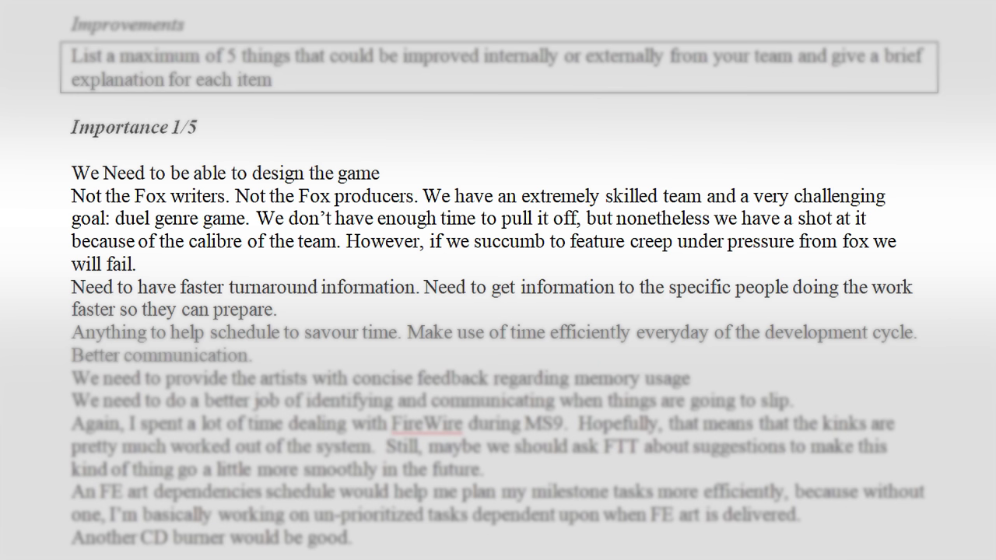